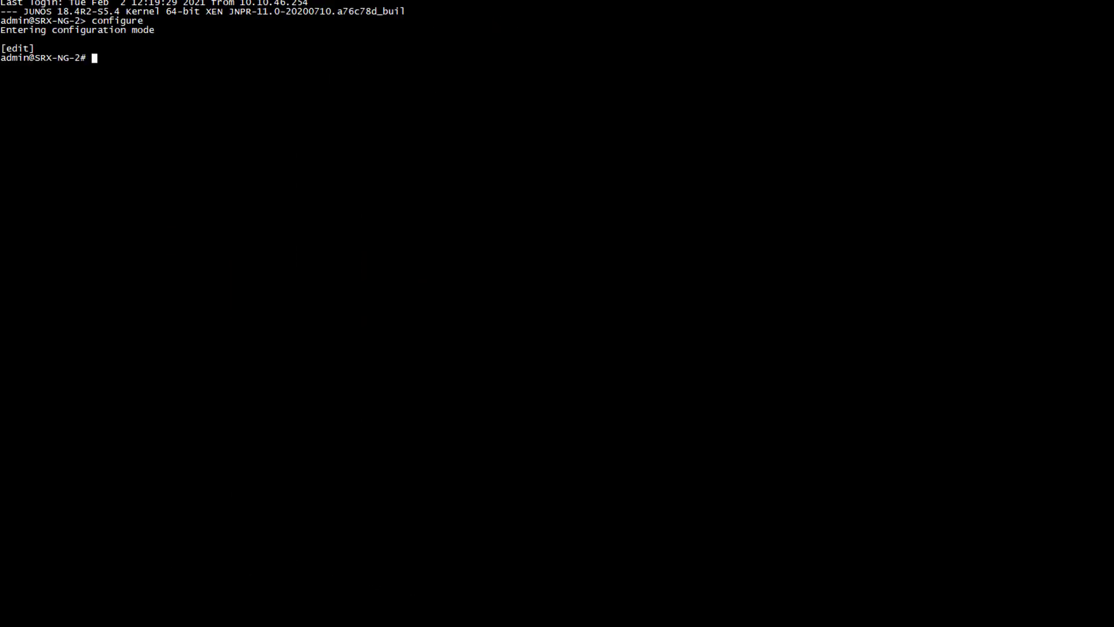
- Display the current IKE policy and gateway configuration with 'show security ike'
type("show security ike")
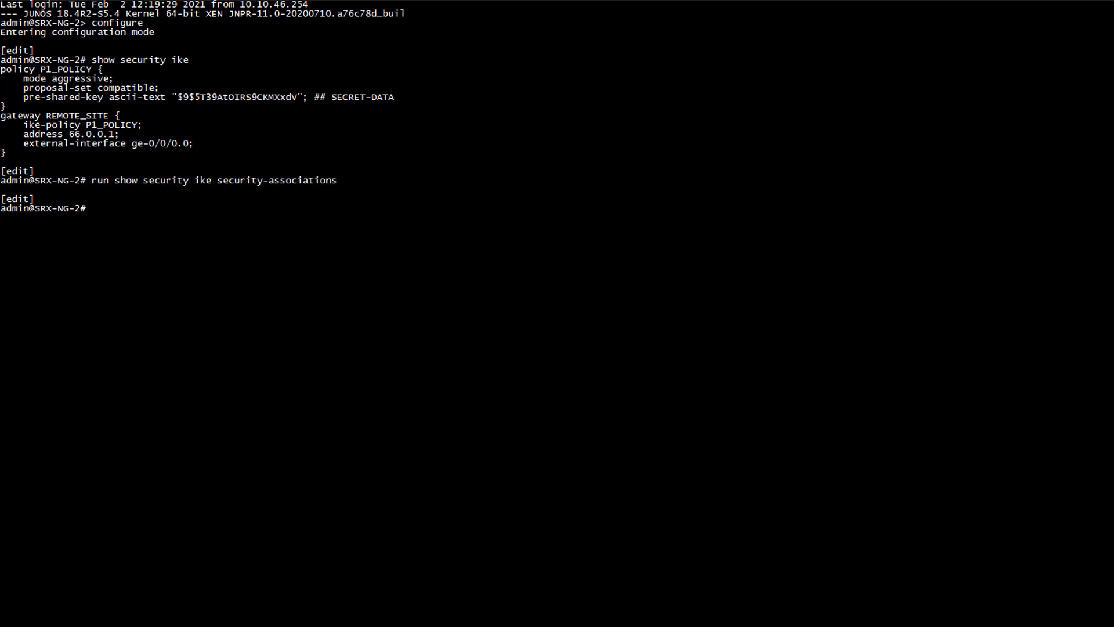
- Log IKE traces to debug-ike.log with the ike flag, then commit
type("set security ike traceoptions file debug-ike.log")
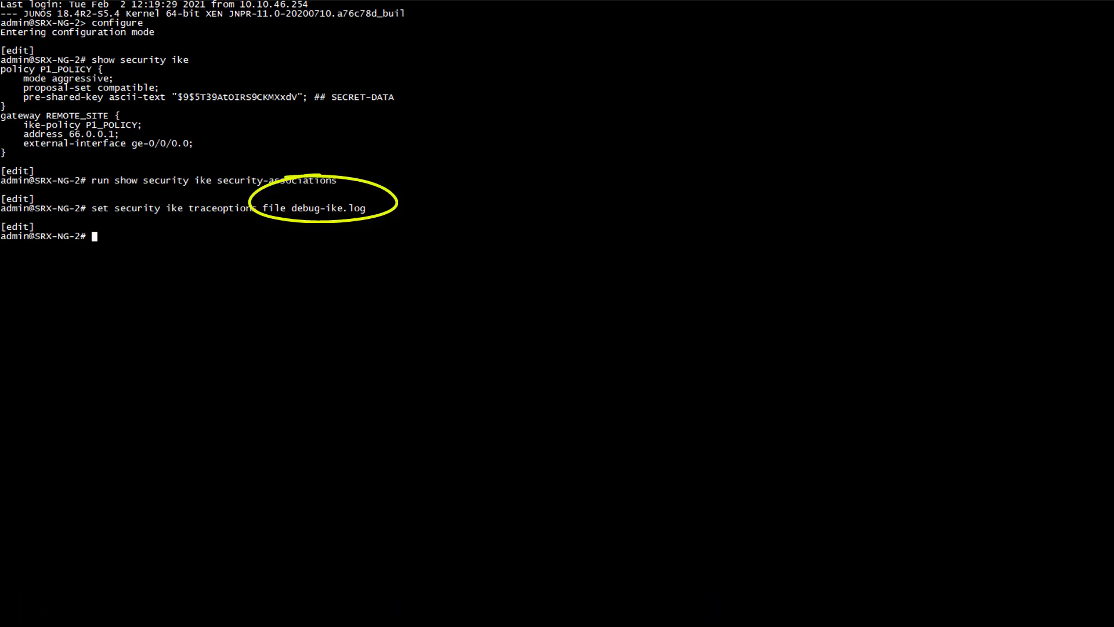
type("set security ike traceoptions flag ike")
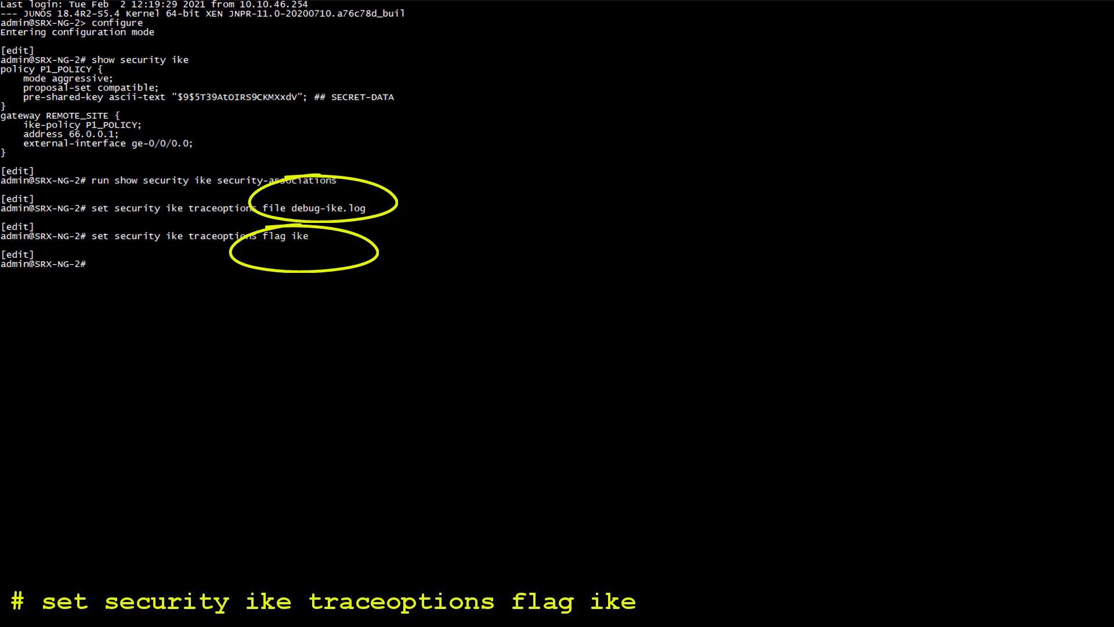
type("commit")
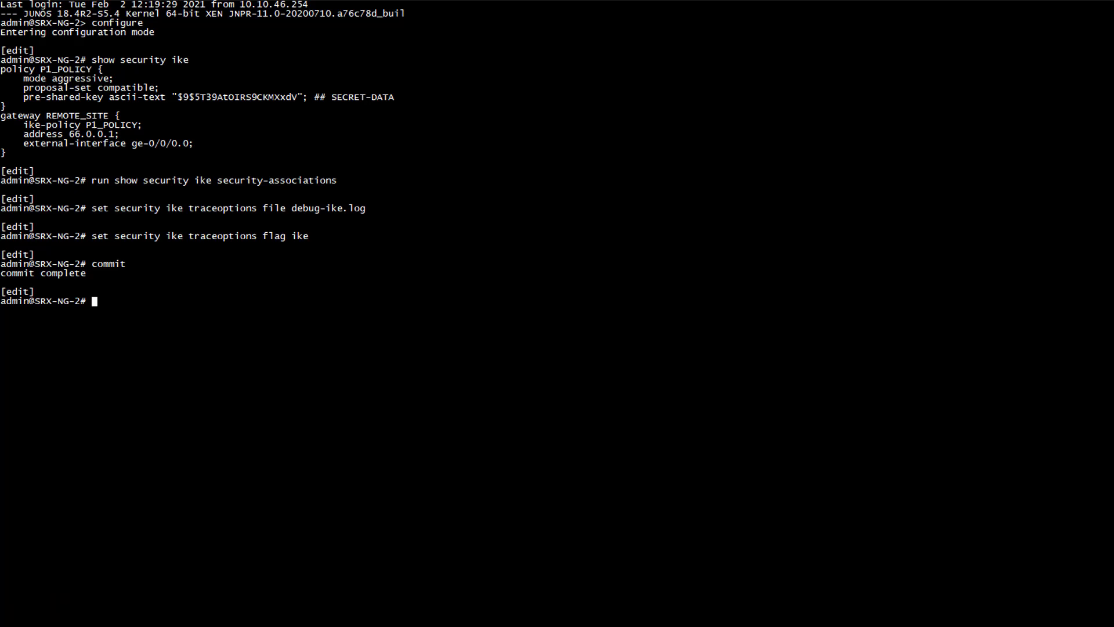
- Start monitoring the debug-ike.log trace file
type("run monitor start debug-ike.log")
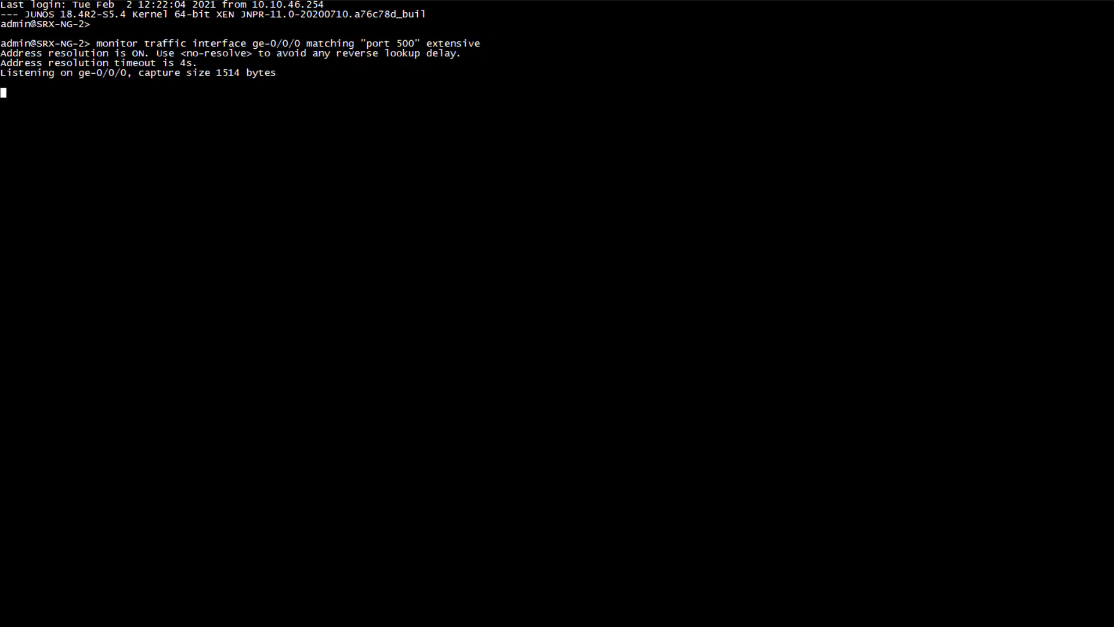
- Stop the port 500 capture and return to configuration mode
key("ctrl+c")
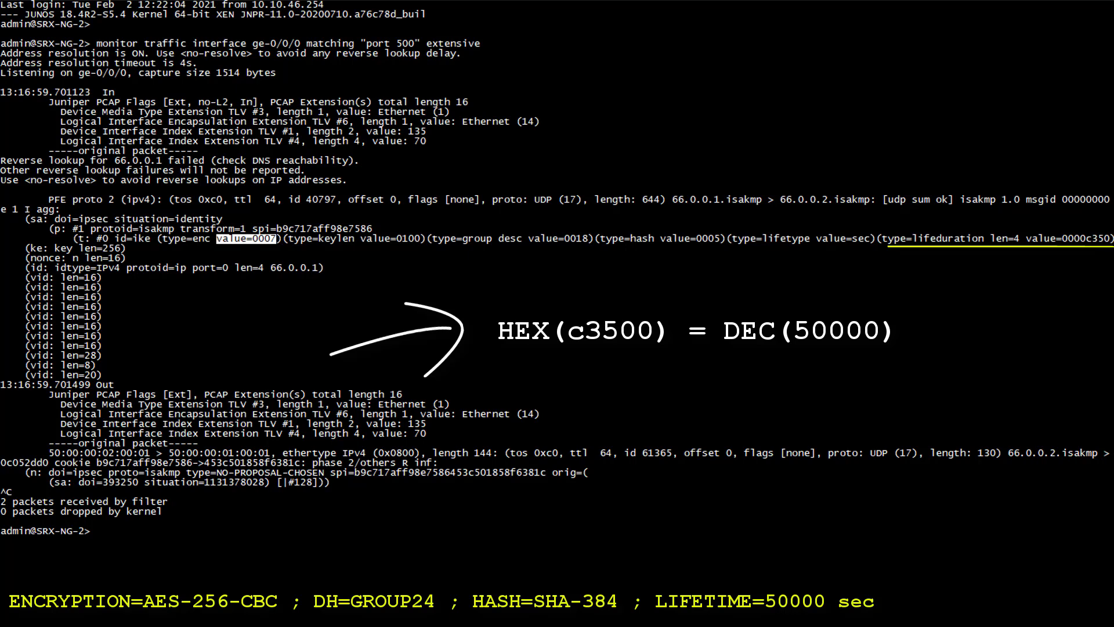
type("configure")
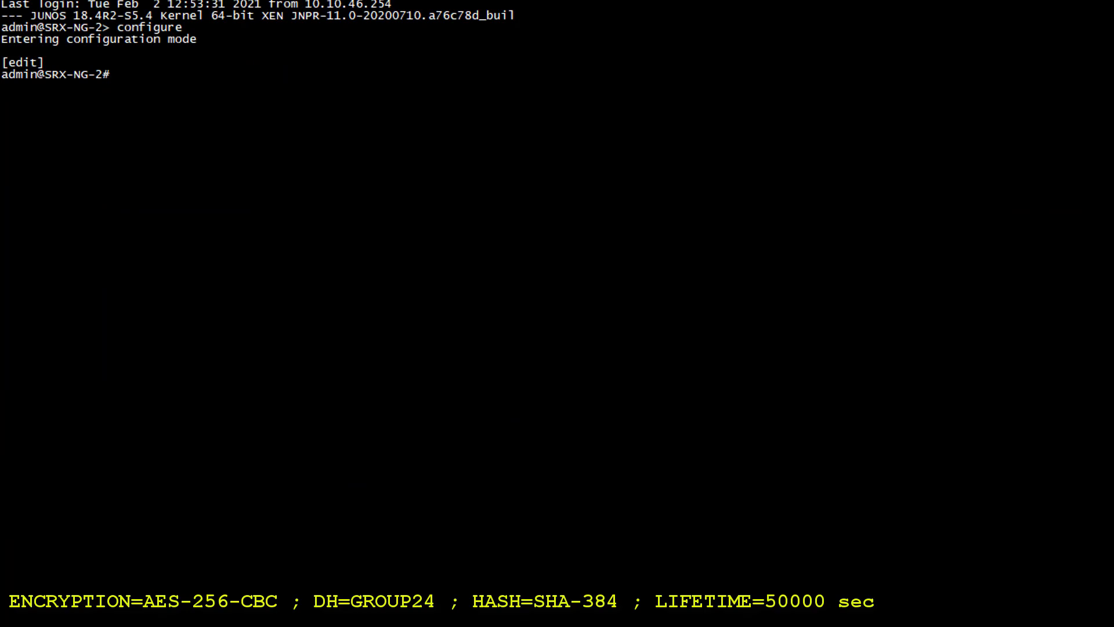
- Define PROP_CUSTOM (aes-256-cbc, group24, sha-384, 50000 s) and delete P1_POLICY's proposal-set
type("set security ike proposal PROP_CUSTOM encryption-algorithm aes-256-cbc")
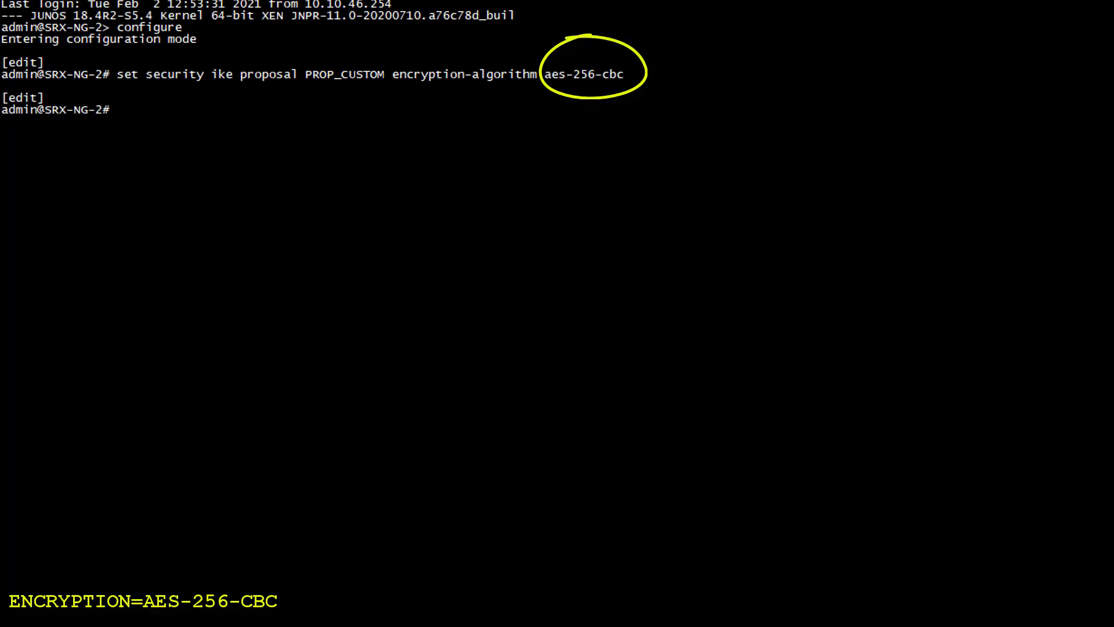
type("set security ike proposal PROP_CUSTOM dh-group group24")
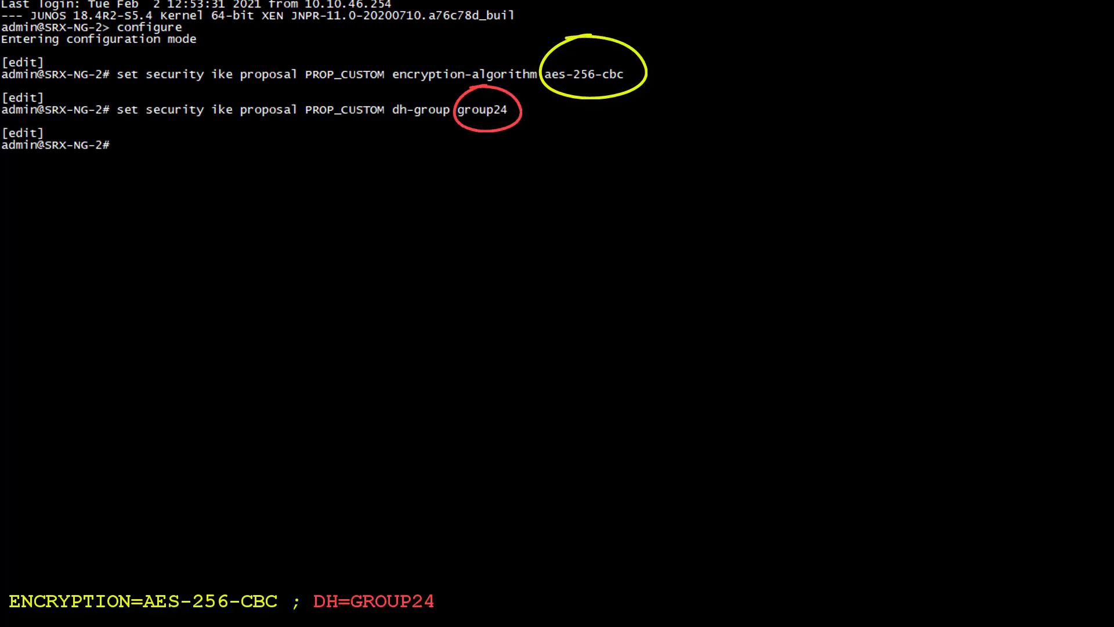
type("set security ike proposal PROP_CUSTOM authentication-algorithm sha-384")
type("set security ike proposal PROP_CUSTOM authentication-method pre-shared-key")
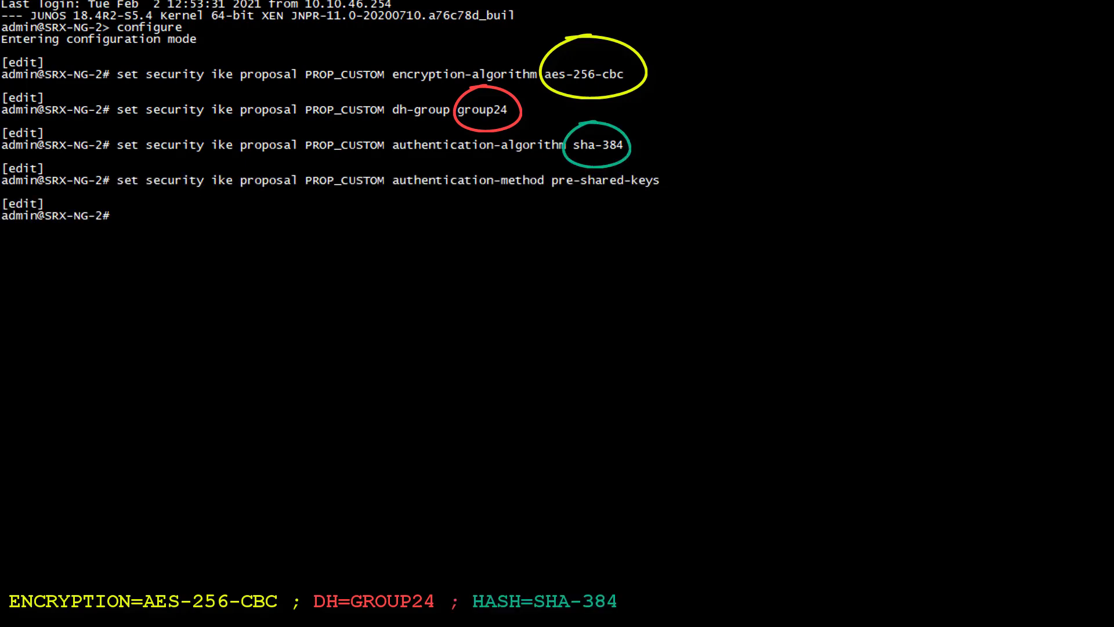
type("set security ike proposal PROP_CUSTOM lifetime-seconds 50000")
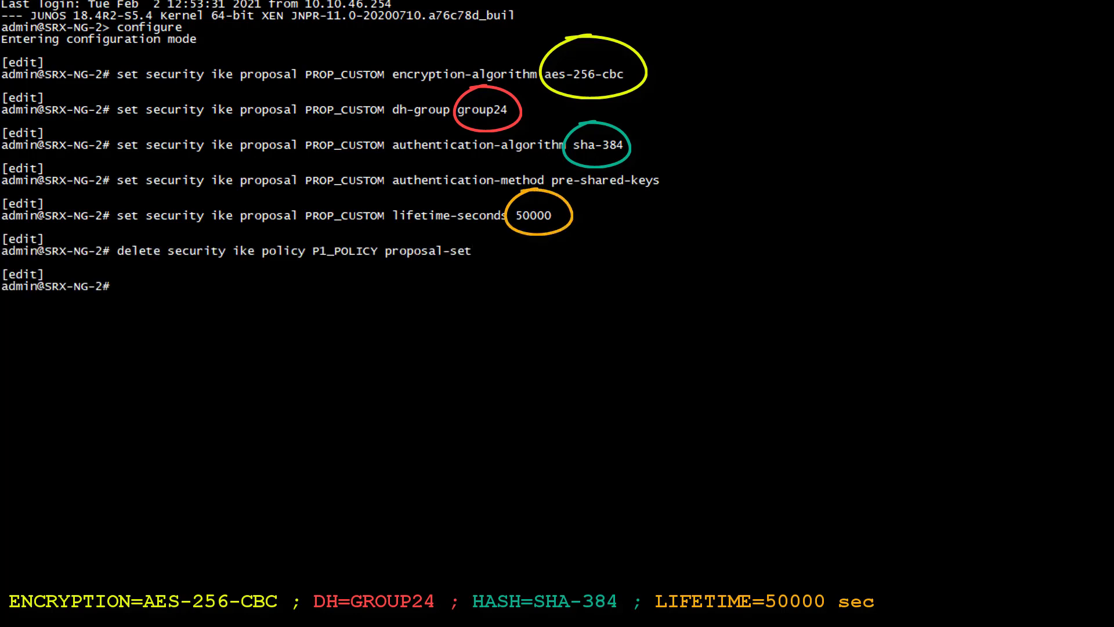
type("delete security ike policy P1_POLICY proposal-set")
type("set security ike policy P1_POLICY proposals PROP_CUSTOM")
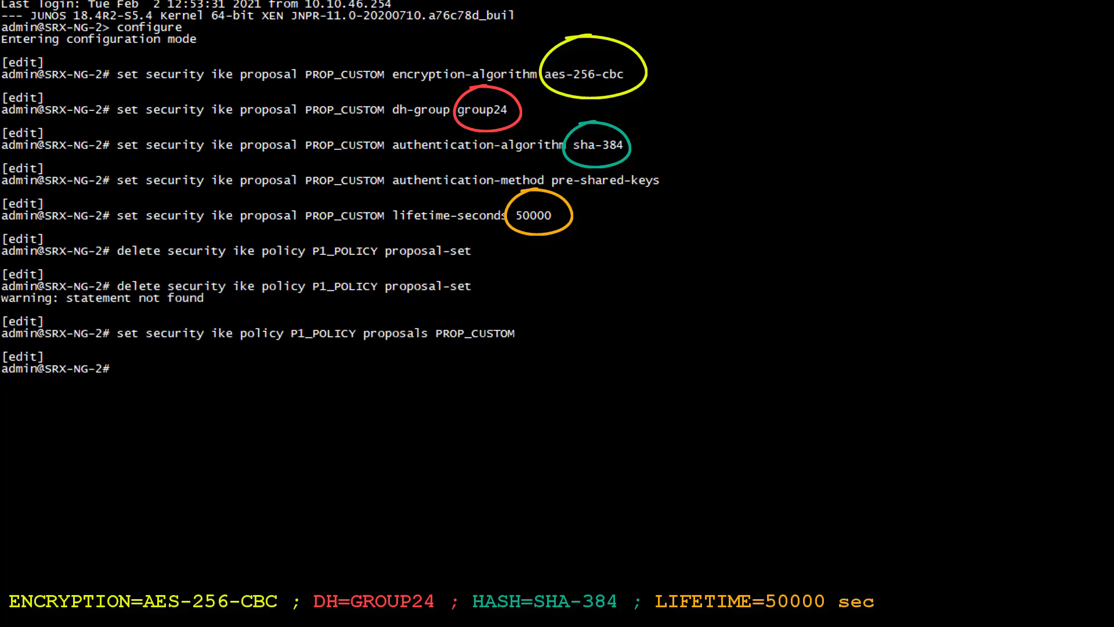
- Commit the proposal change and check IKE security associations
type("commit")
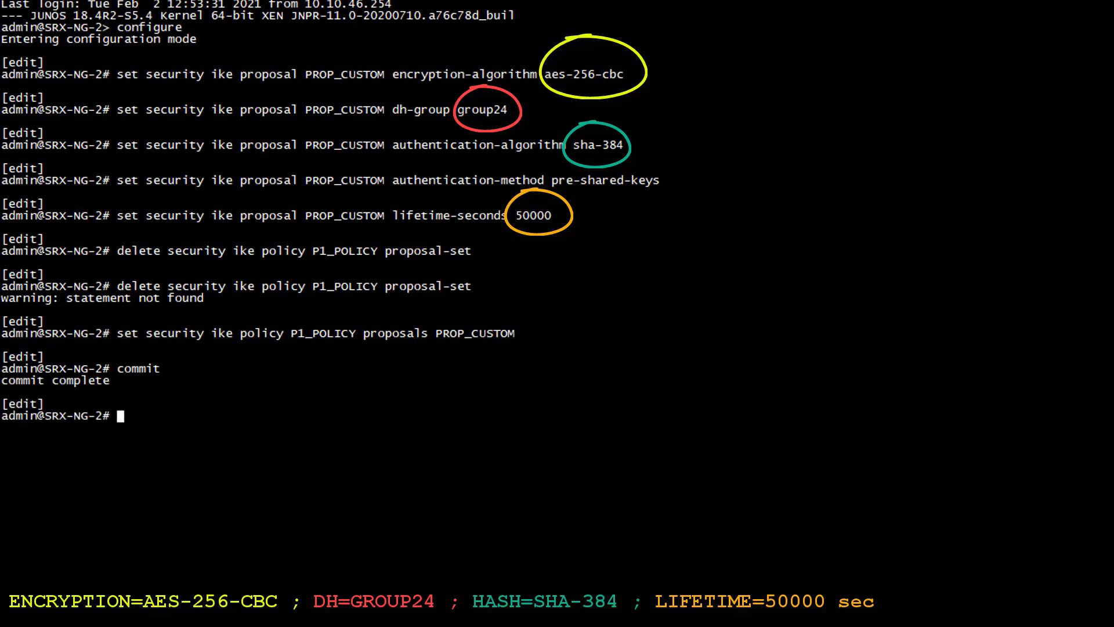
type("run show security ike security-associations")
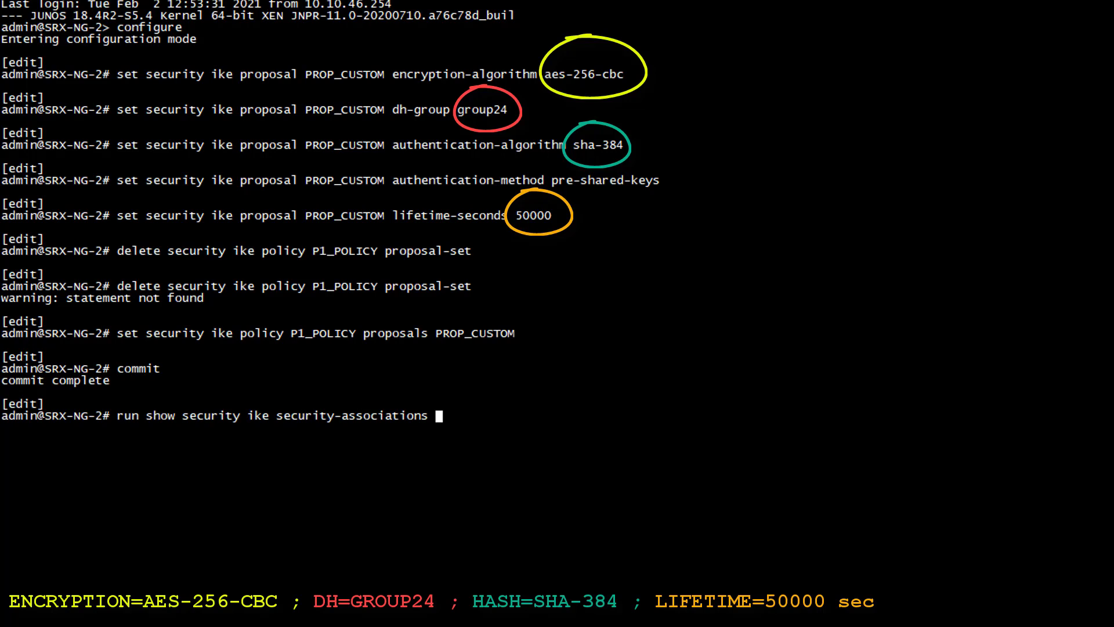